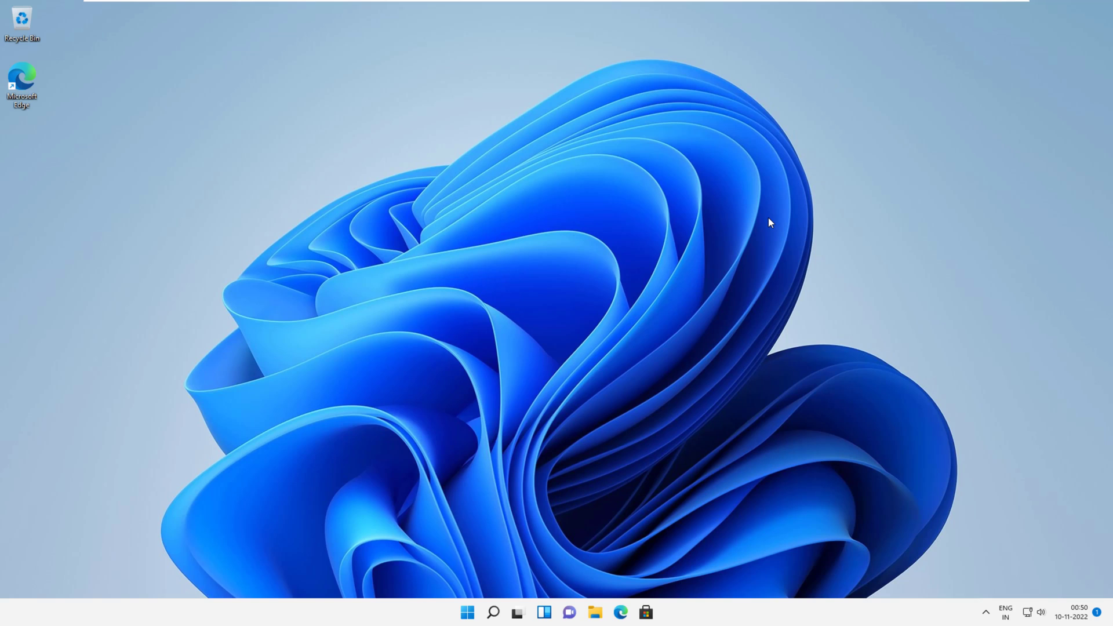
mouse_move(761, 224)
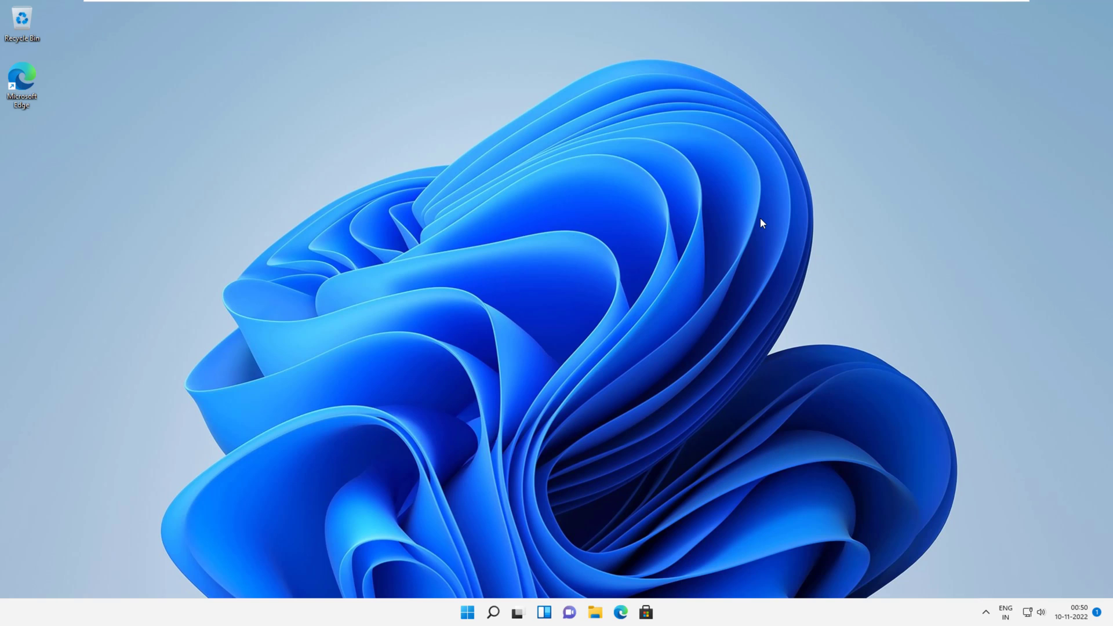
mouse_move(996, 596)
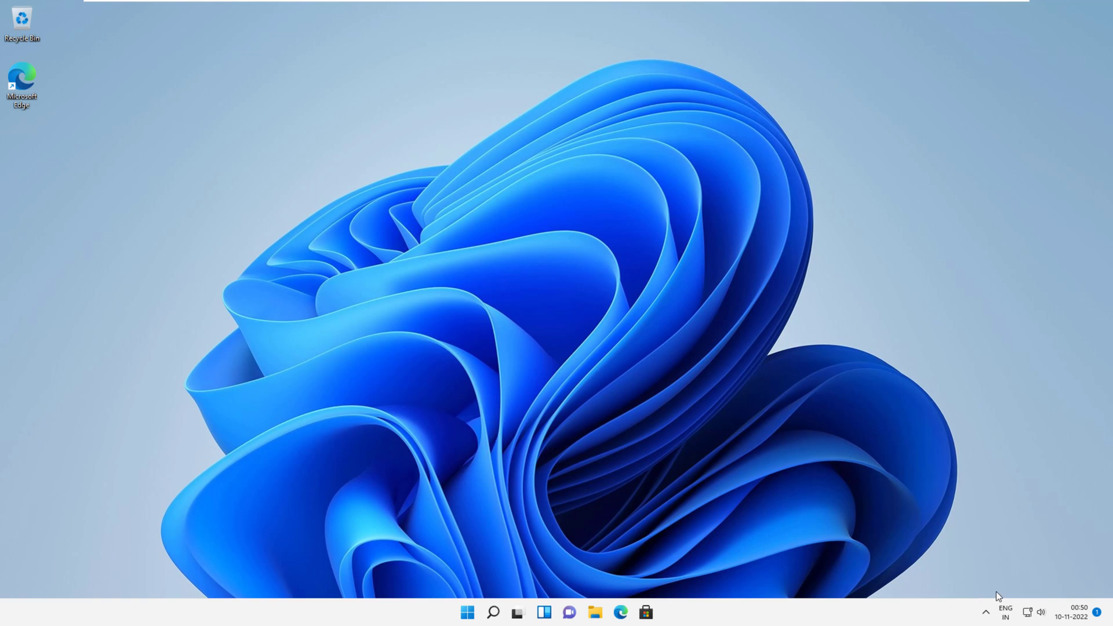
- Launch Windows Security from the hidden system tray icons
left_click(985, 612)
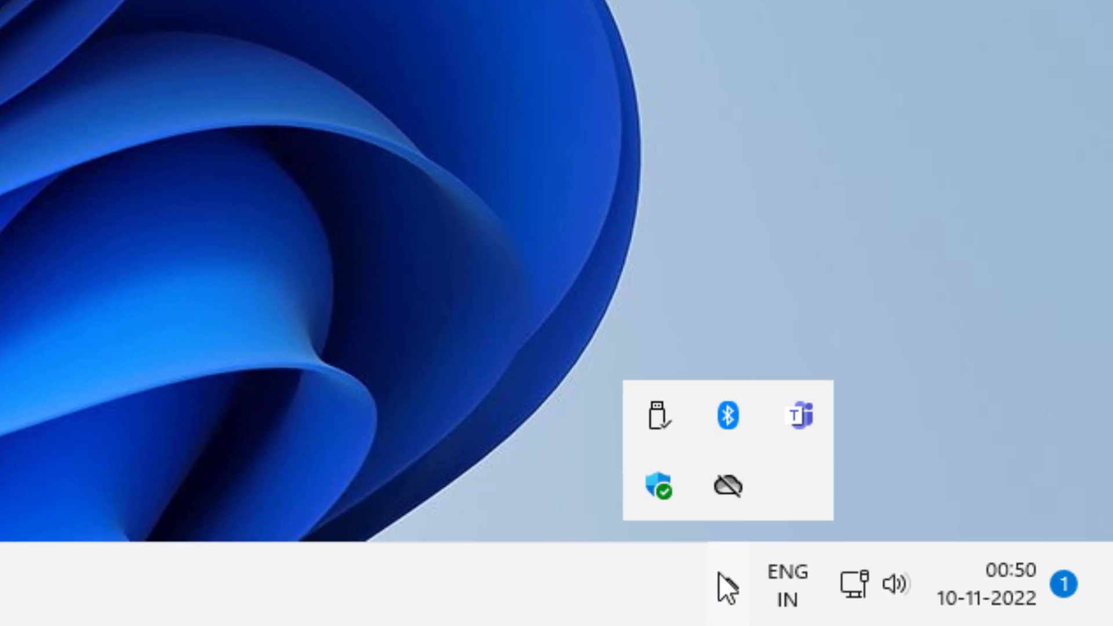
mouse_move(656, 486)
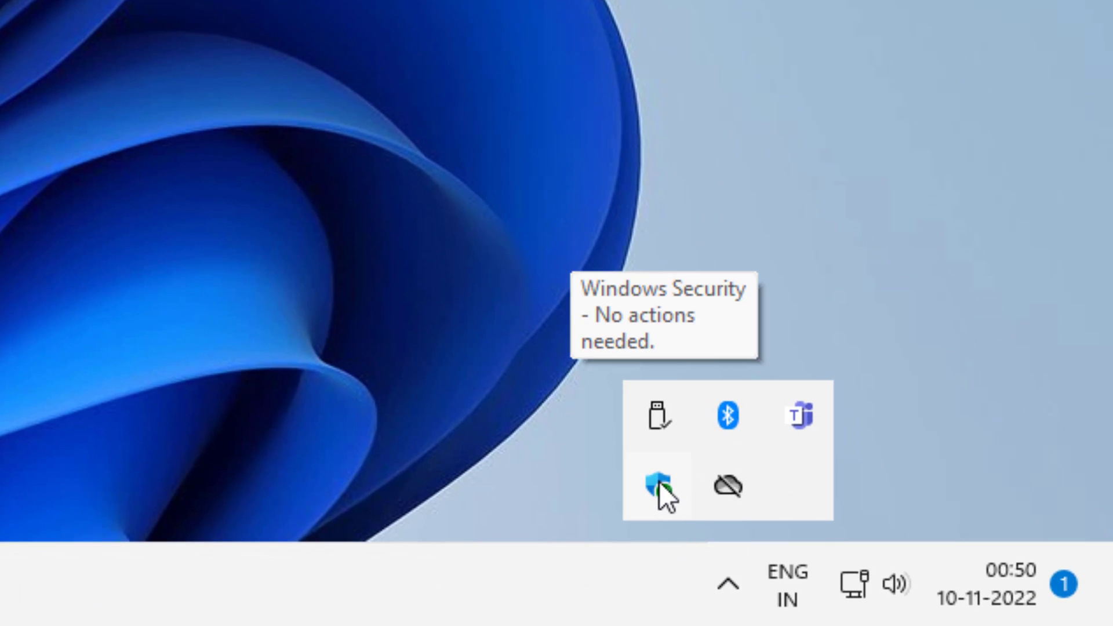
left_click(657, 486)
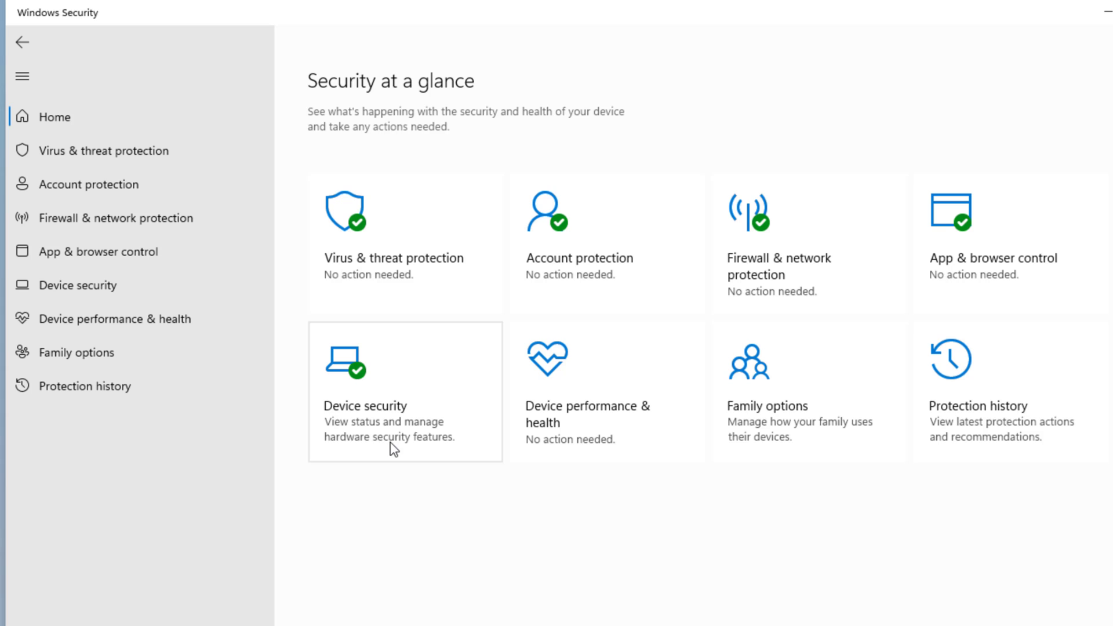
- Navigate to Device security and open the Core isolation details
left_click(405, 392)
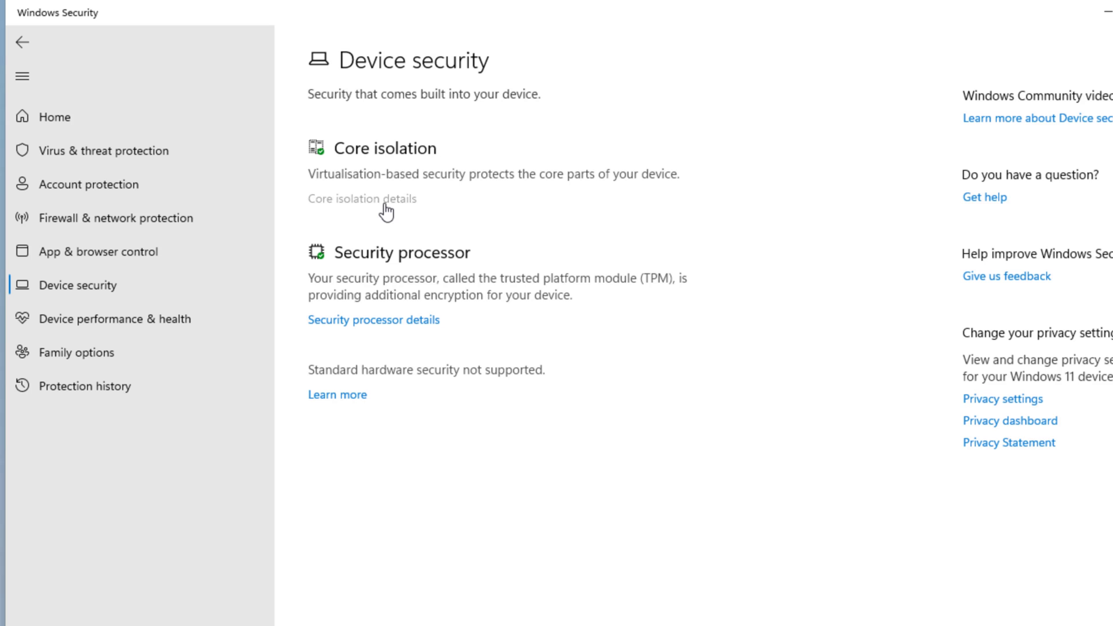
left_click(360, 198)
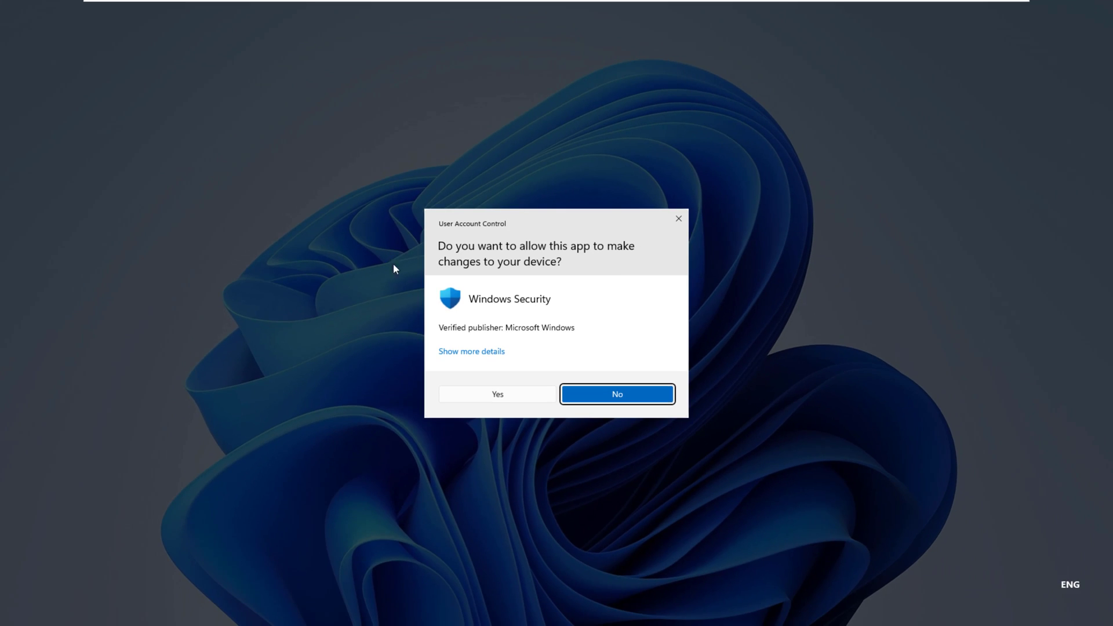
- Approve the Memory integrity Off change, close Windows Security, and restart the device
left_click(496, 394)
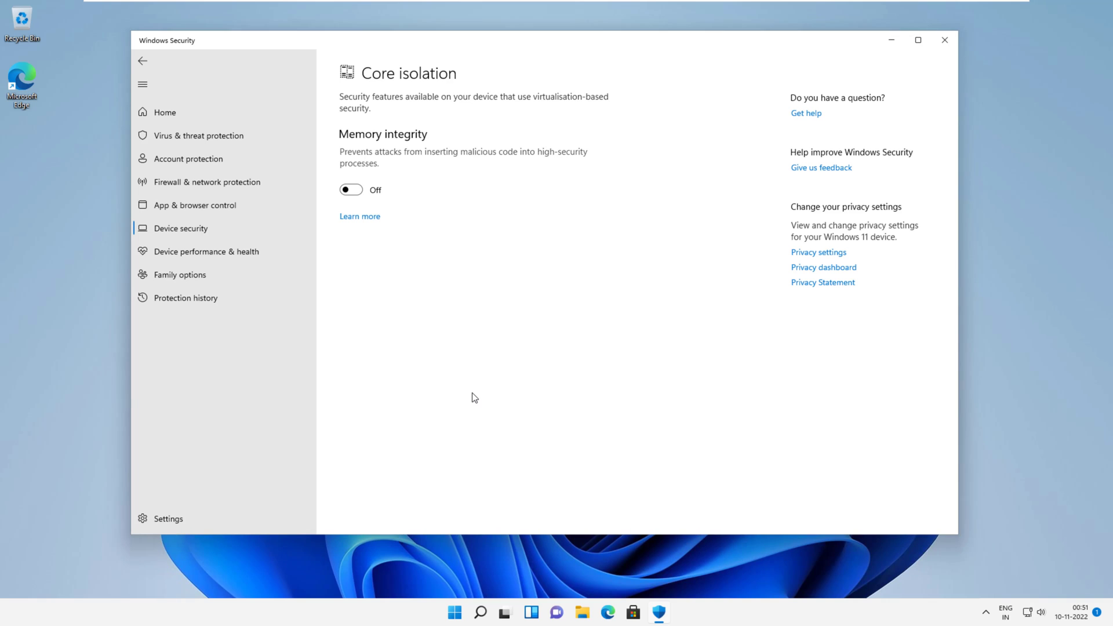
left_click(350, 189)
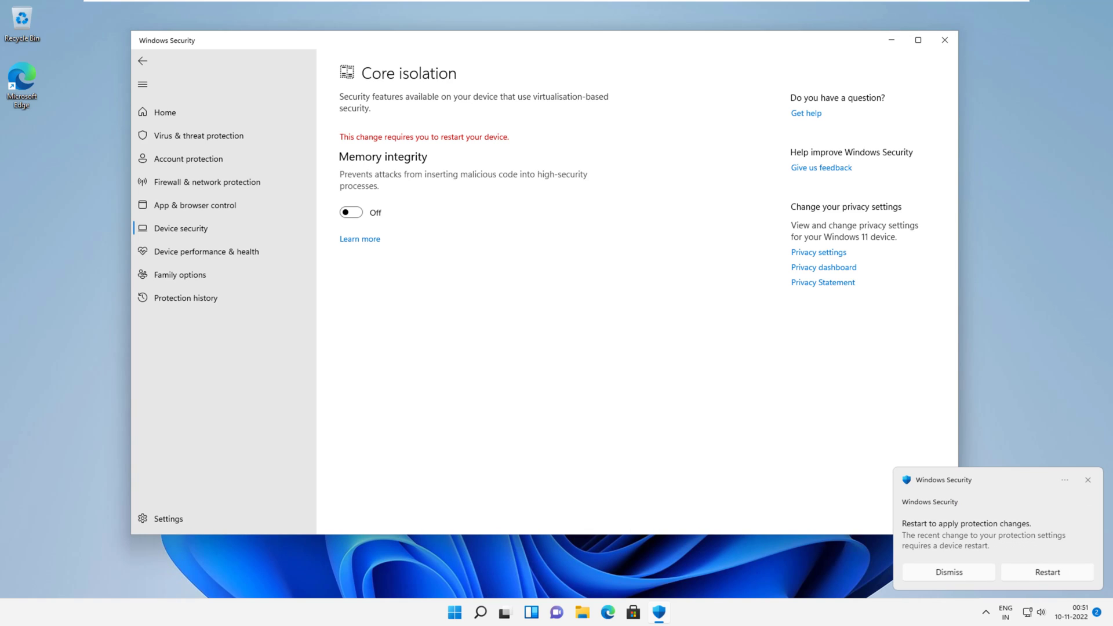
left_click(944, 40)
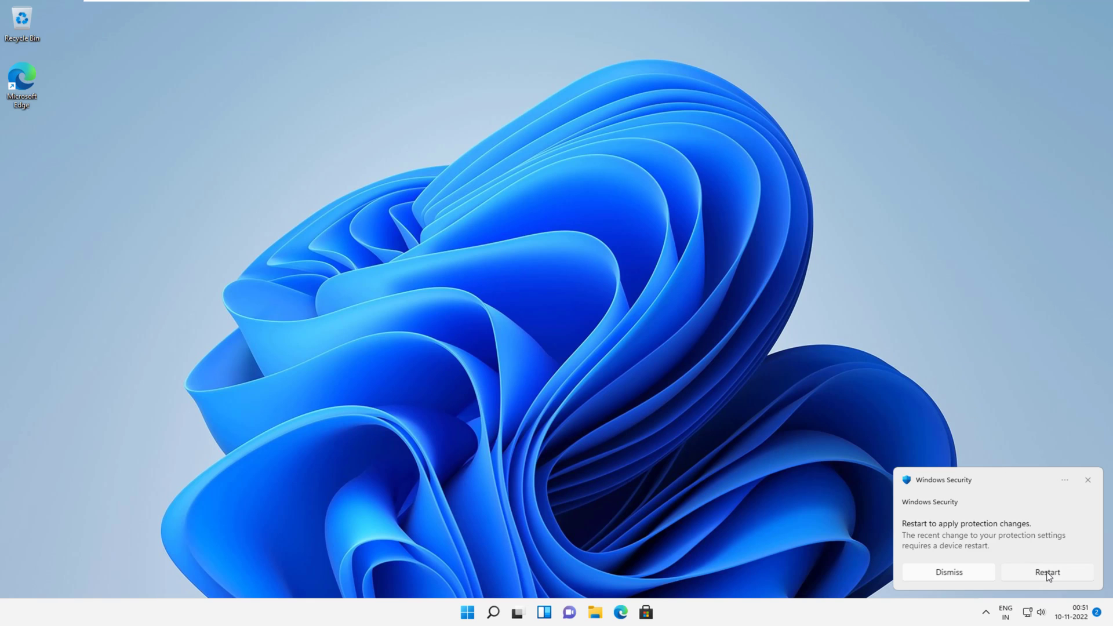
left_click(1046, 572)
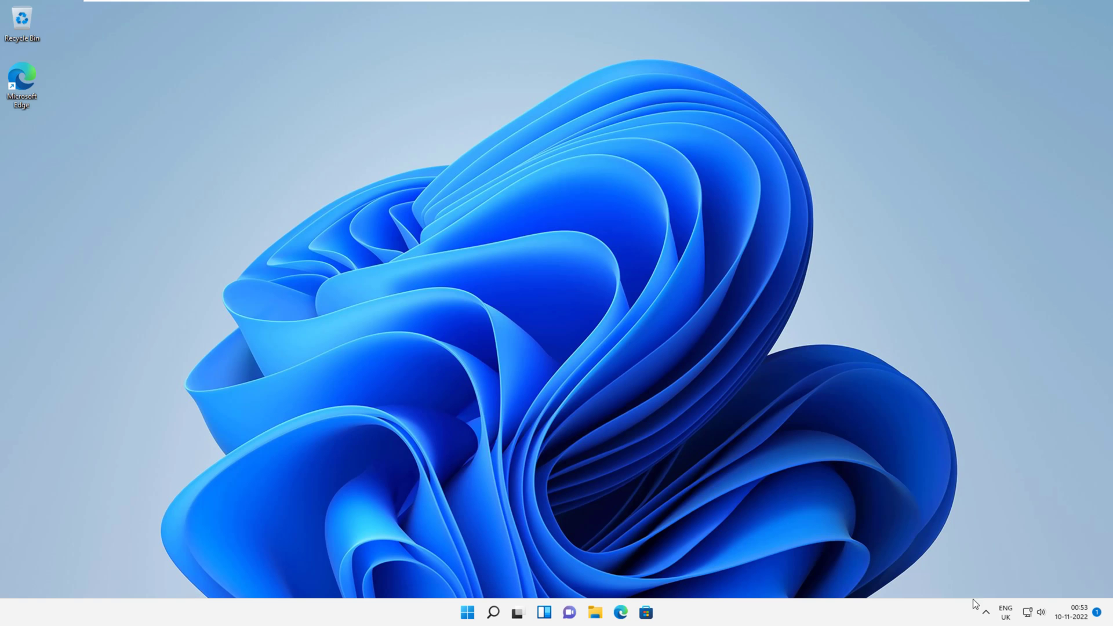
- Reopen Windows Security from the tray and view Device security's Core isolation details
left_click(985, 612)
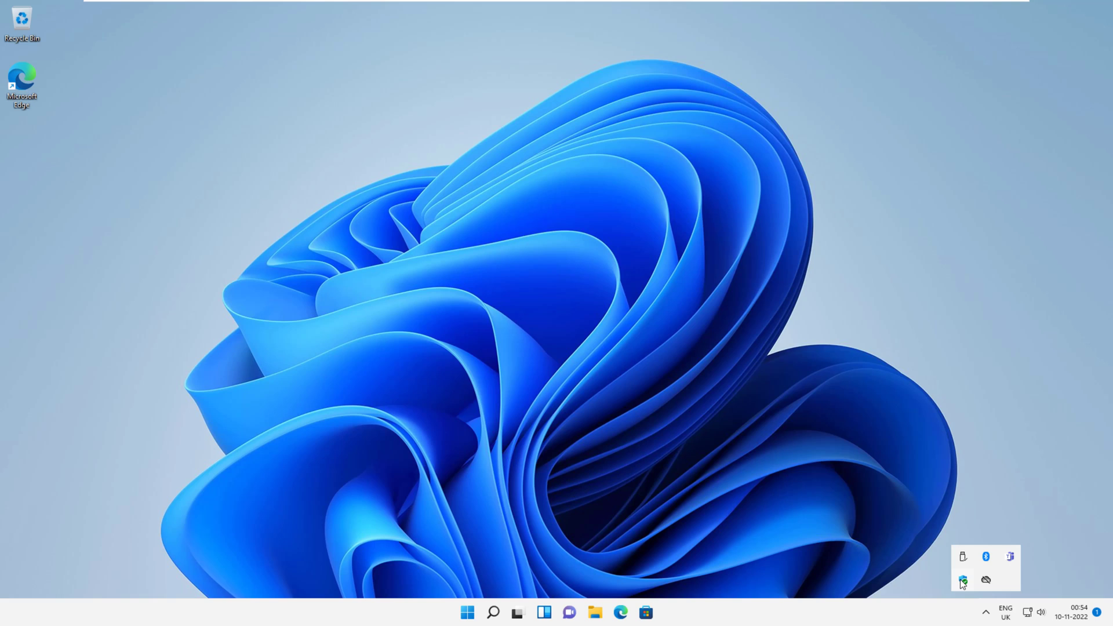
left_click(961, 580)
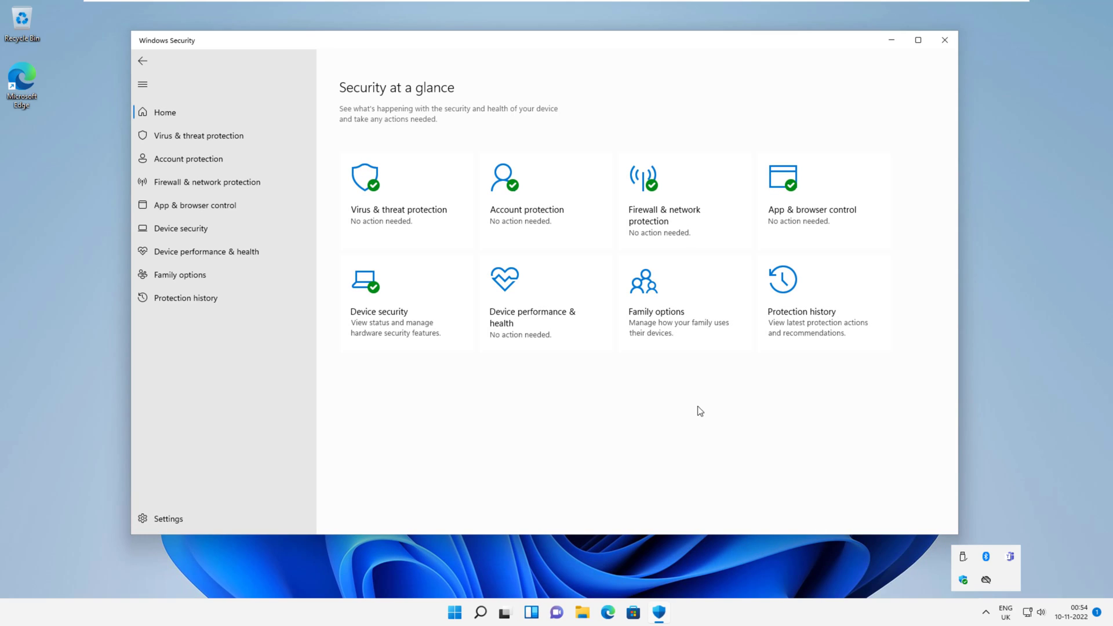
left_click(180, 228)
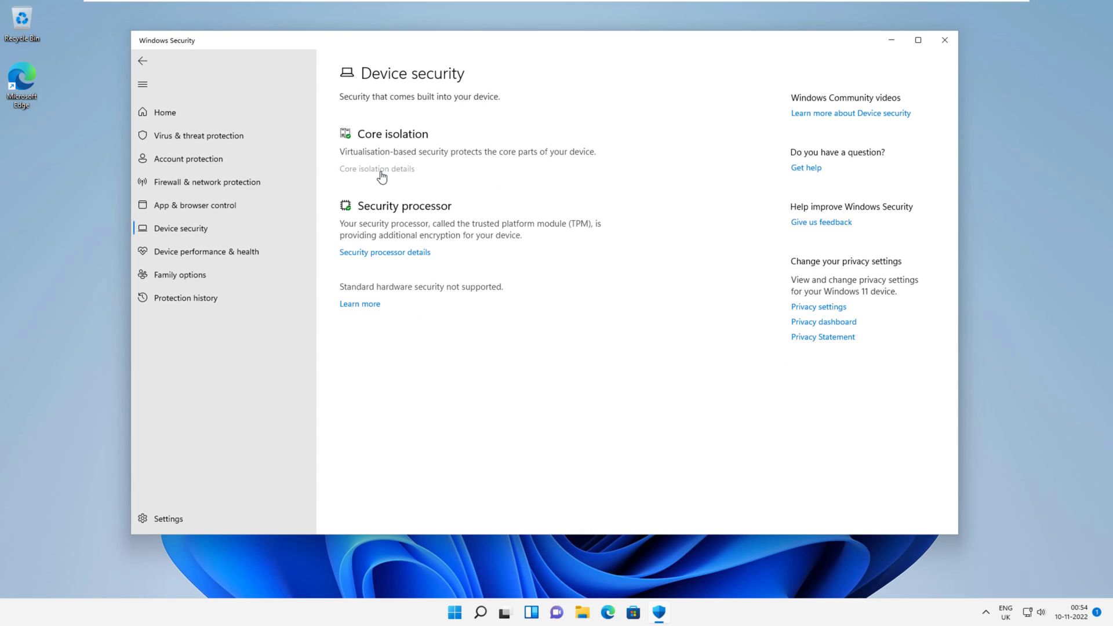
left_click(376, 169)
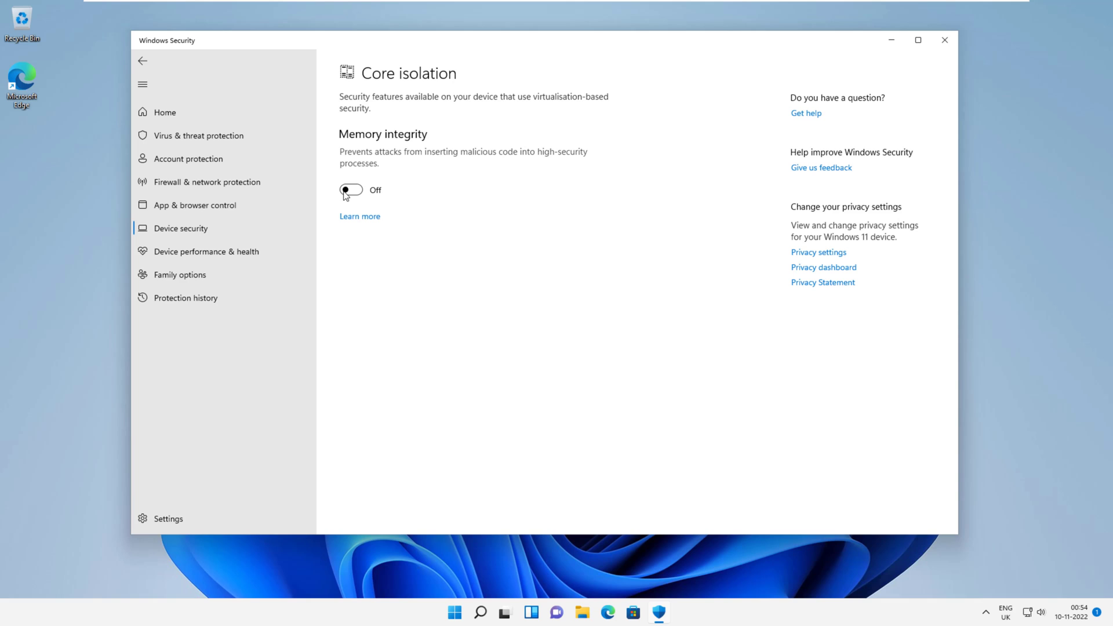
mouse_move(797, 173)
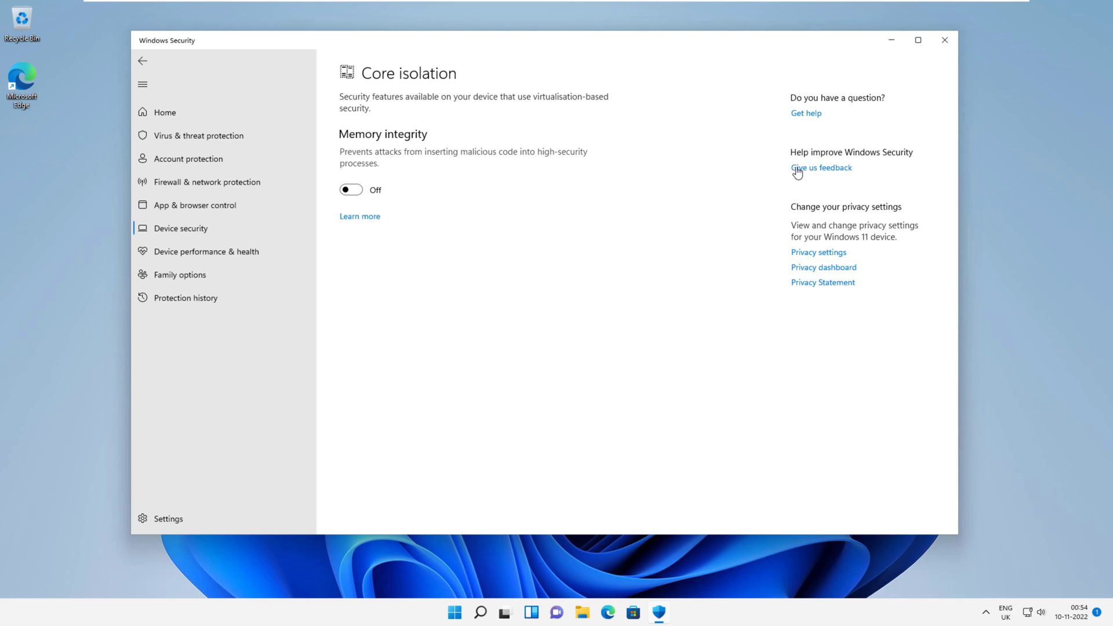